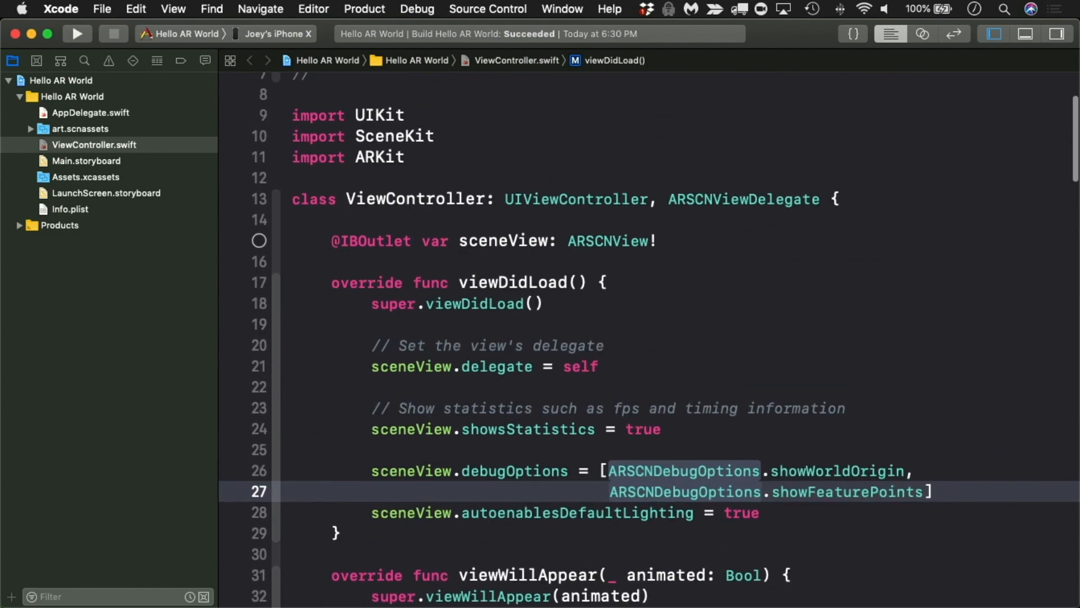
Declare 'var sphere = SCNNode()' below the sceneView outlet, then scroll to drawSphereAtOrigin
type("var sphere = SCNN")
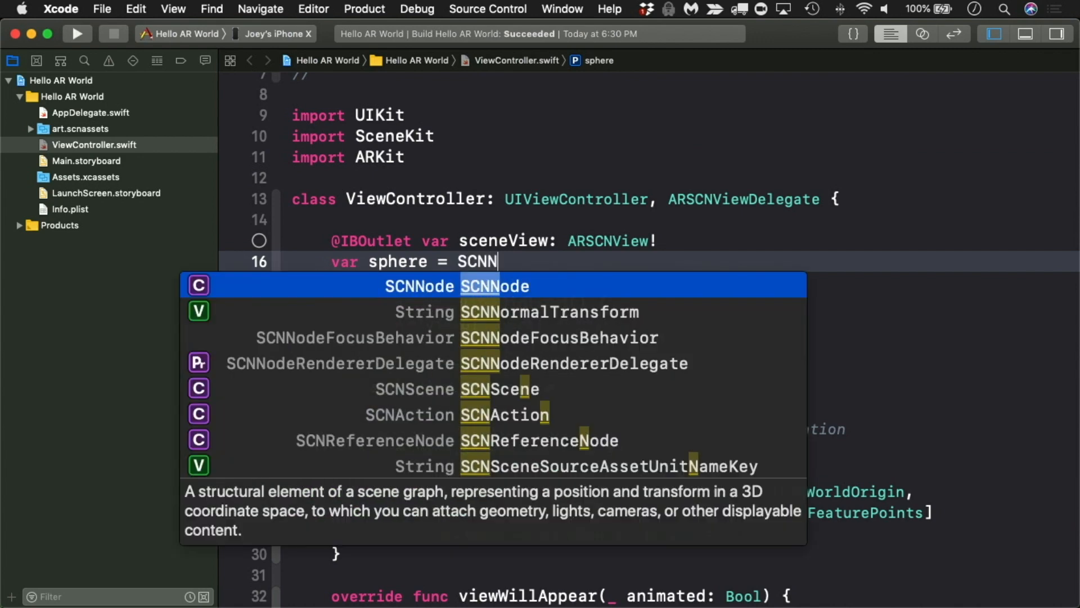
key("Return")
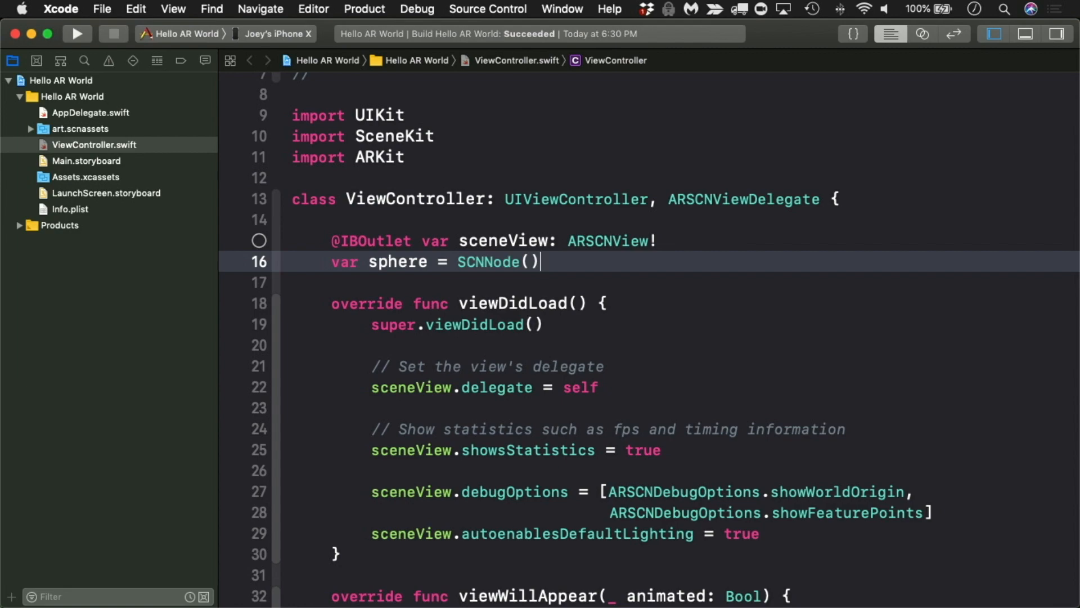
scroll("down", 3)
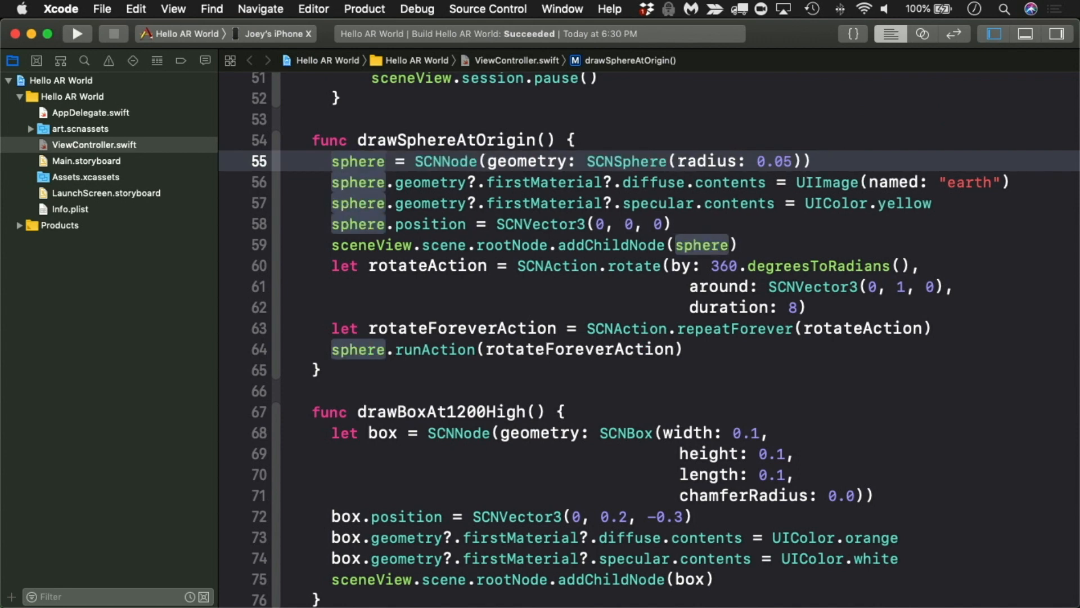
Add a drawOrbitingShip function below drawTorusAt300 and start a 'let scene' loading line
scroll("down", 3)
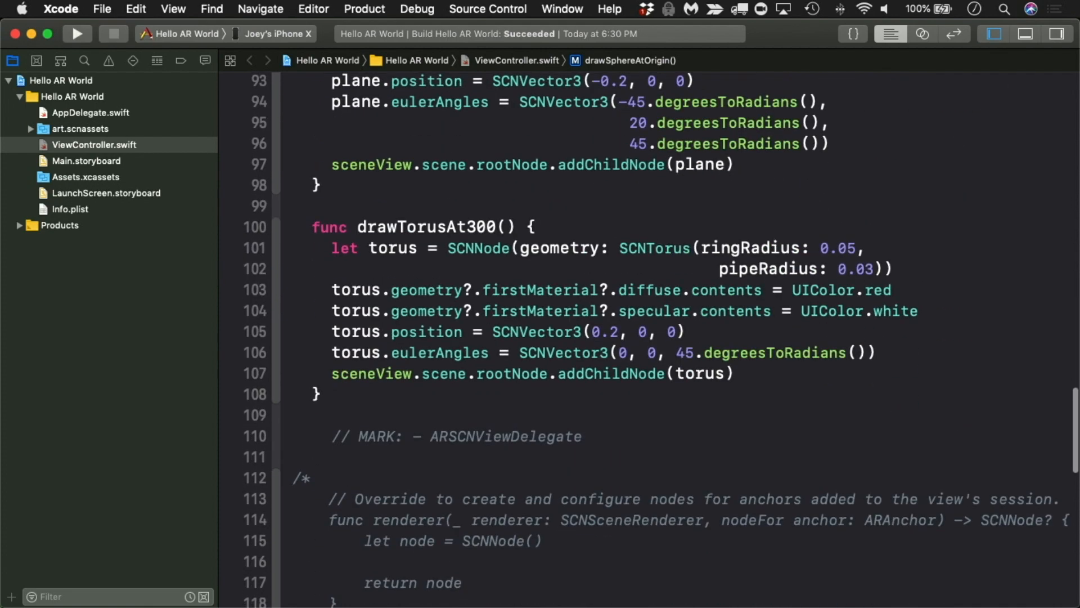
type("func")
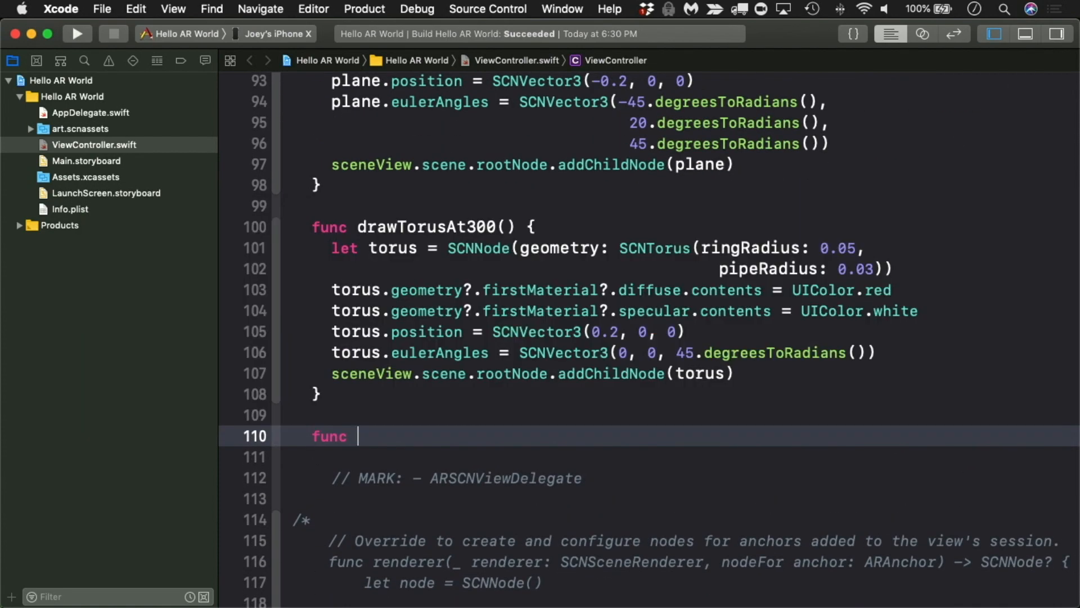
type("drawOrbitingShip() {")
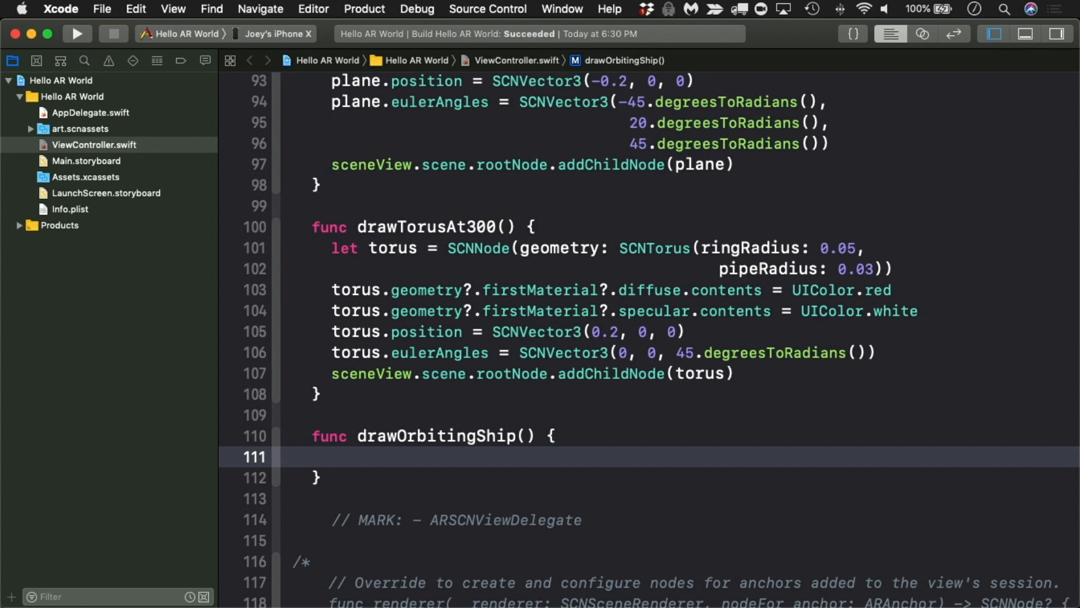
type("let scene = SCNScene(named: \"a")
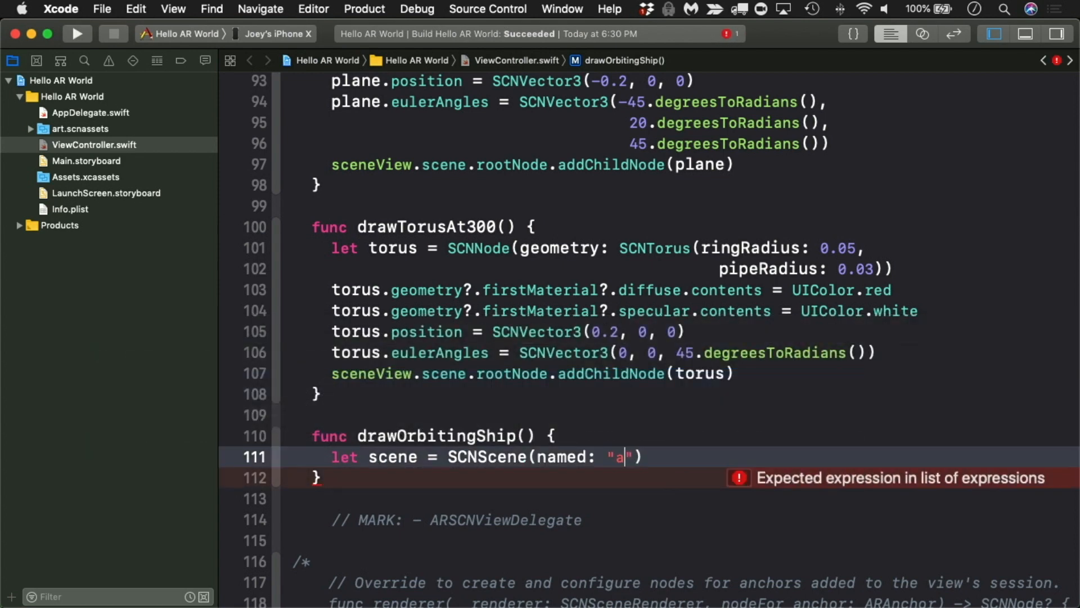
Load the scene from "art.scnassets/ship.scn", force-unwrapped with '!'
type("rt.scnassets")
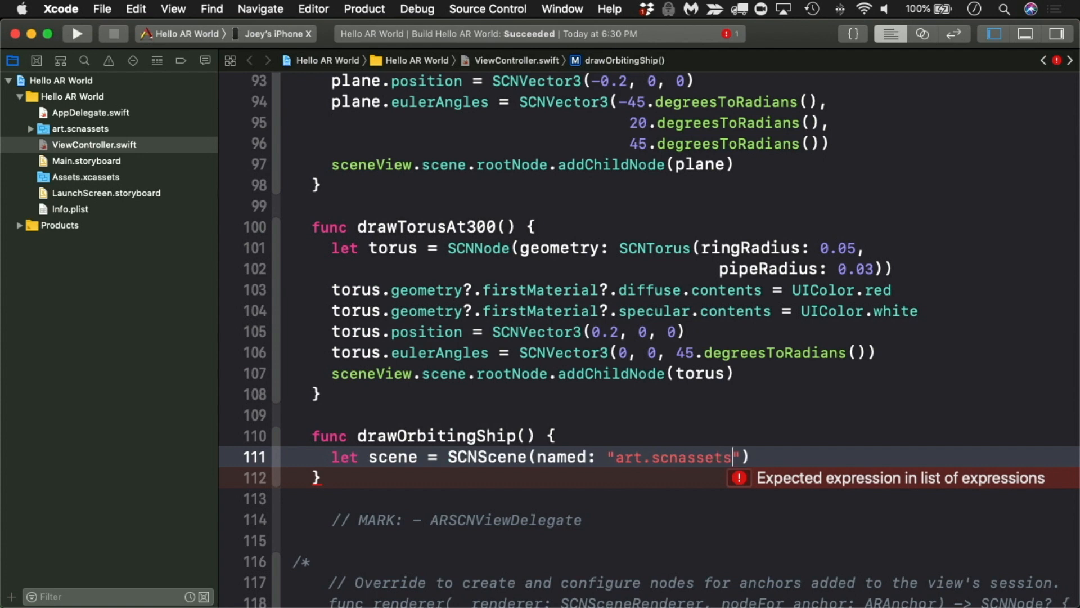
type("/ship")
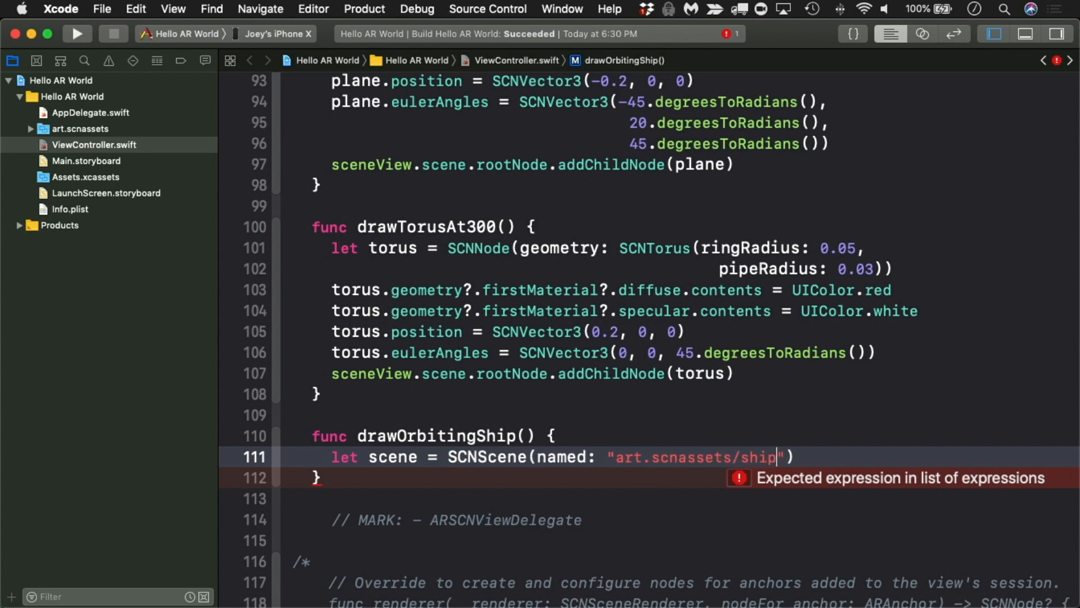
type(".scn")
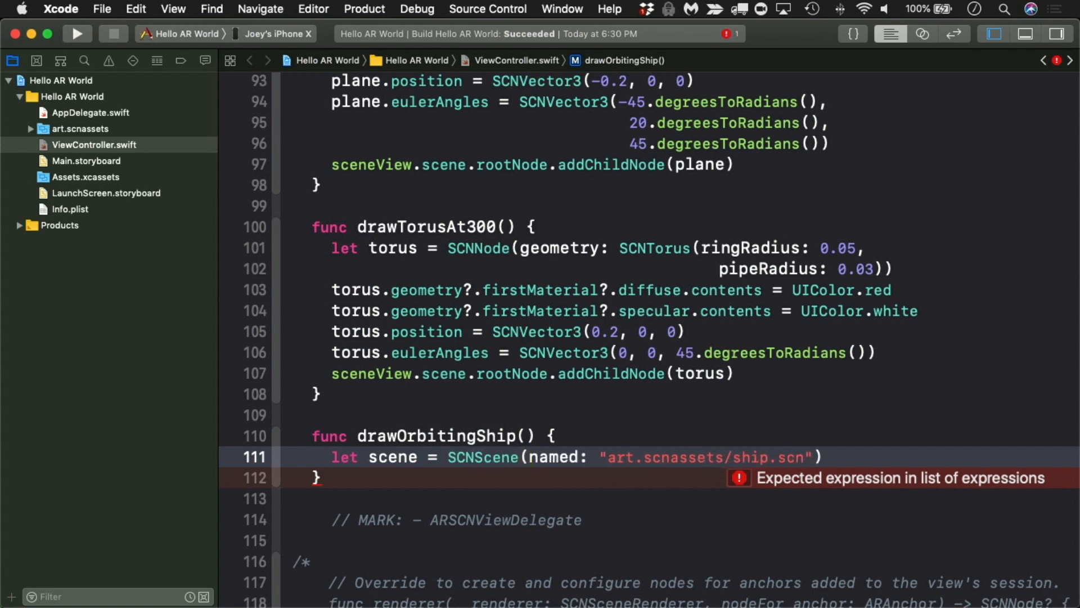
type("!")
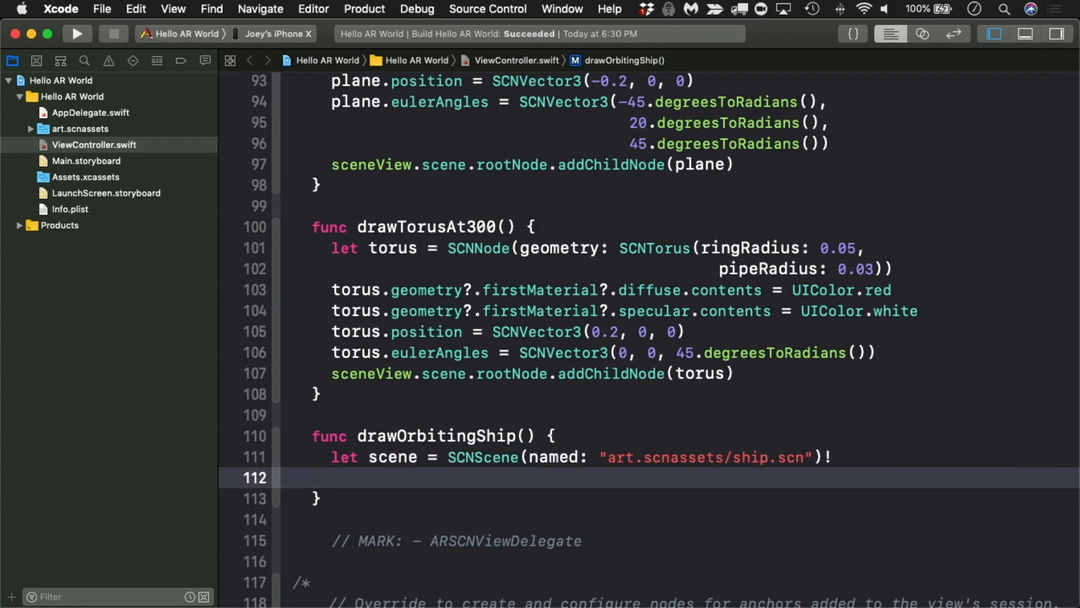
Get the child node named "ship" from the scene's root node, non-recursively and force-unwrapped
type("let sh")
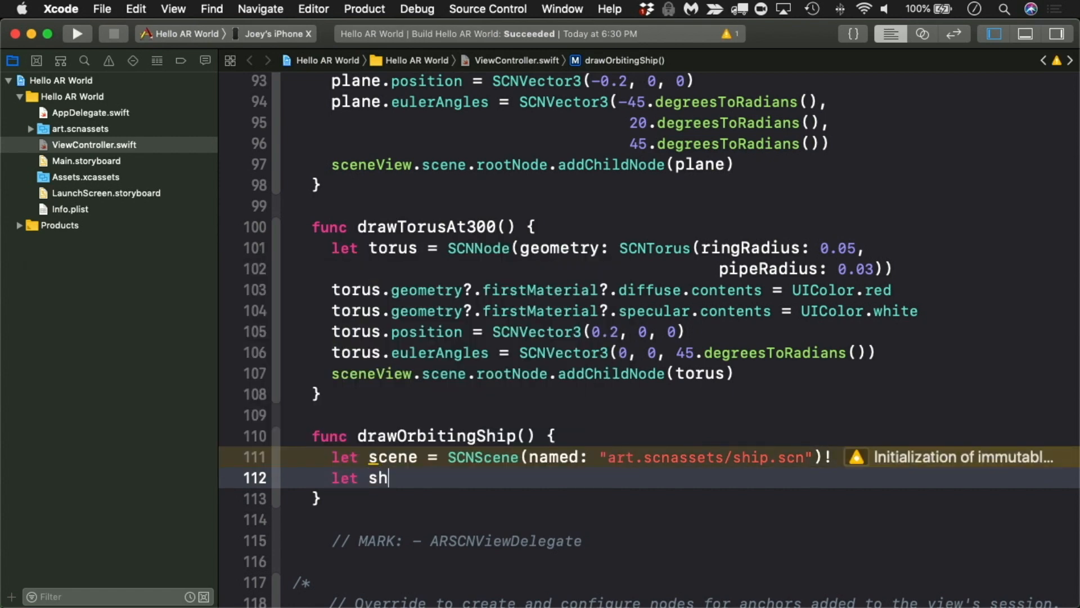
type("ip = (s")
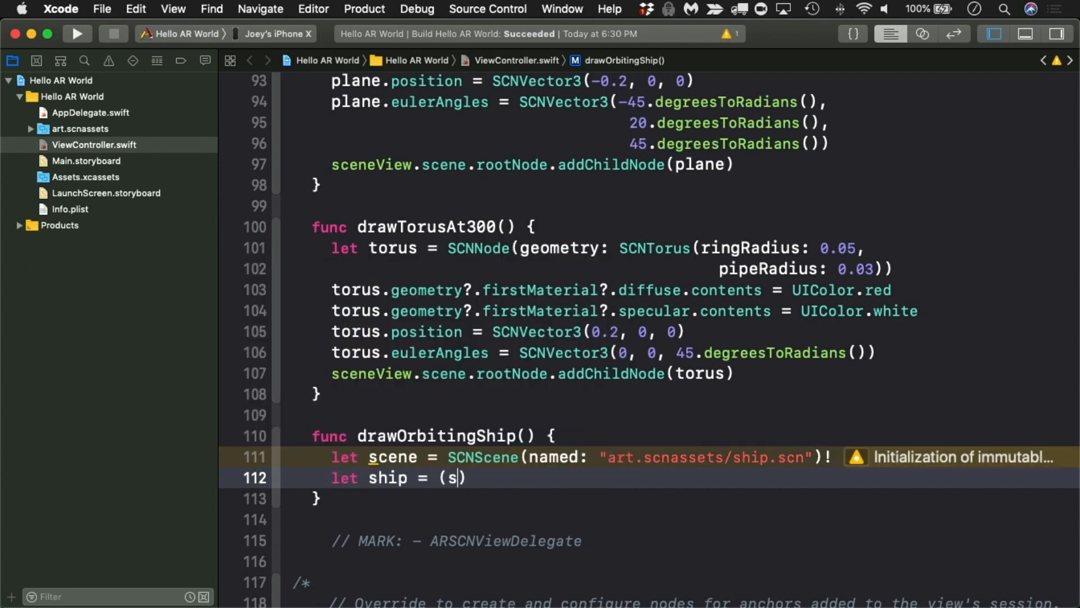
type("cene.rootNode")
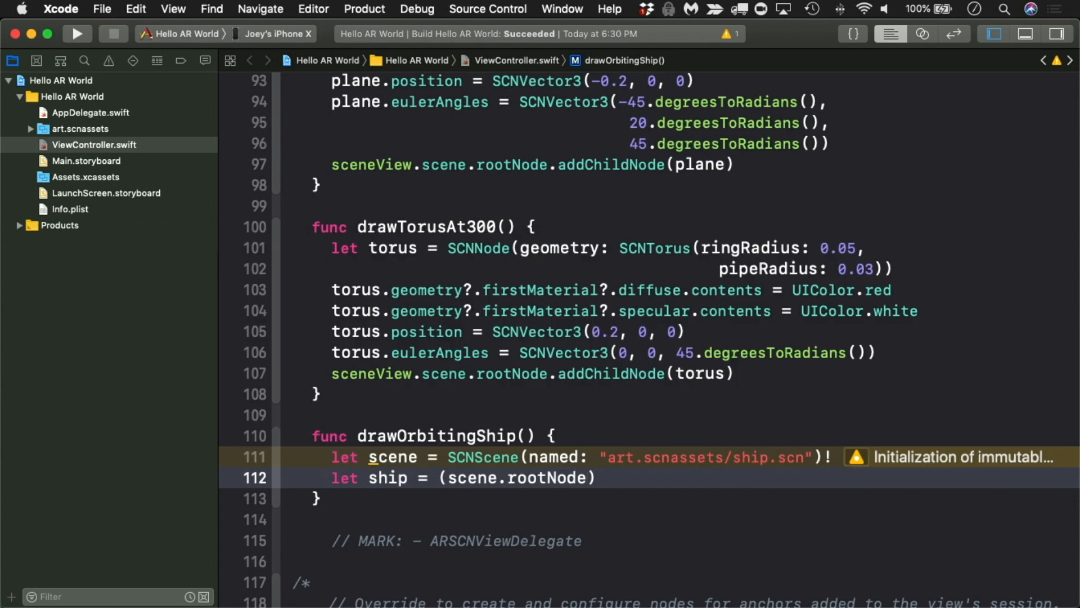
type(".childNode(withName: \"ship\", recursively: f")
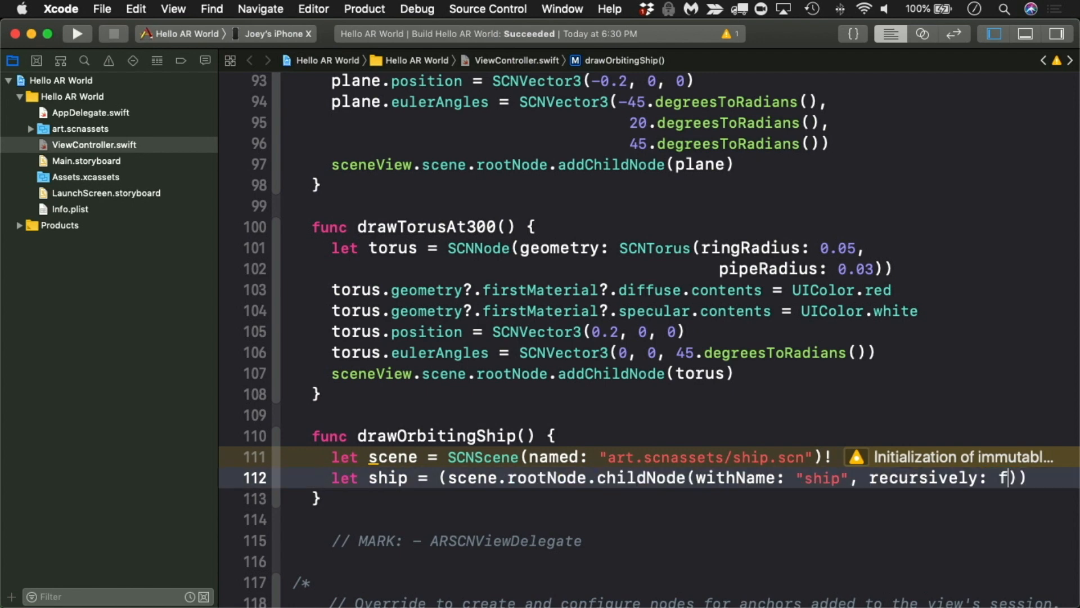
type("alse")
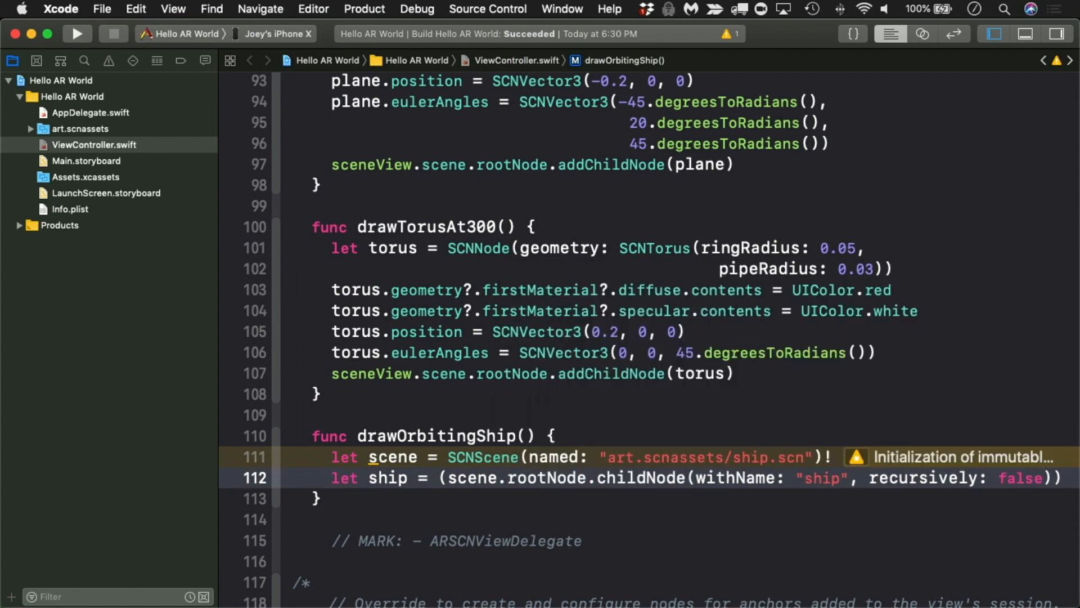
type(")!")
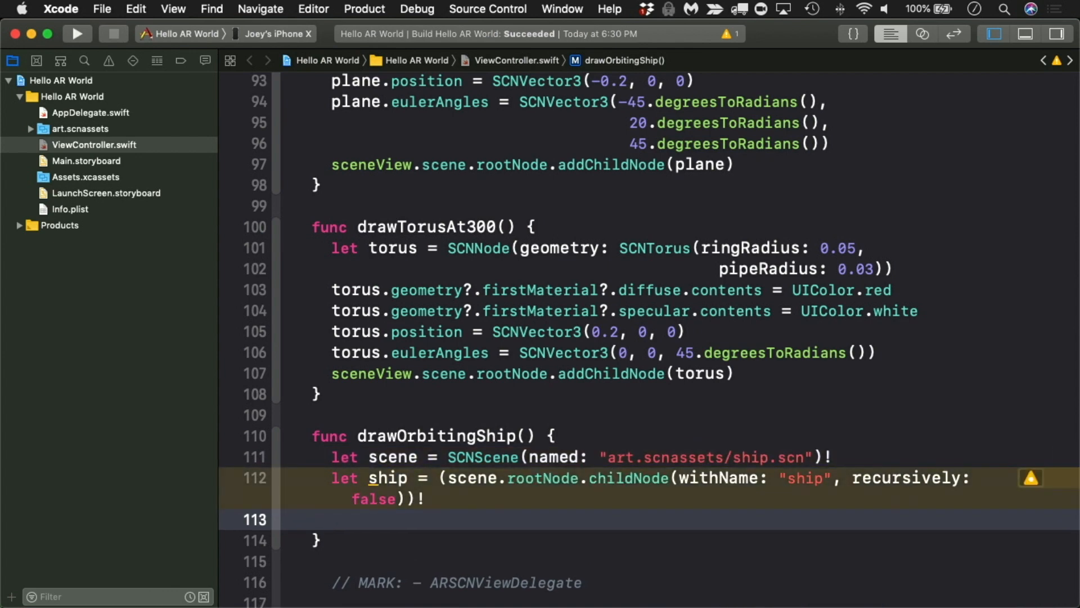
Position the ship at (1, 0, 0), scale it to 0.3, and add it to sphere
type("ship.position = S")
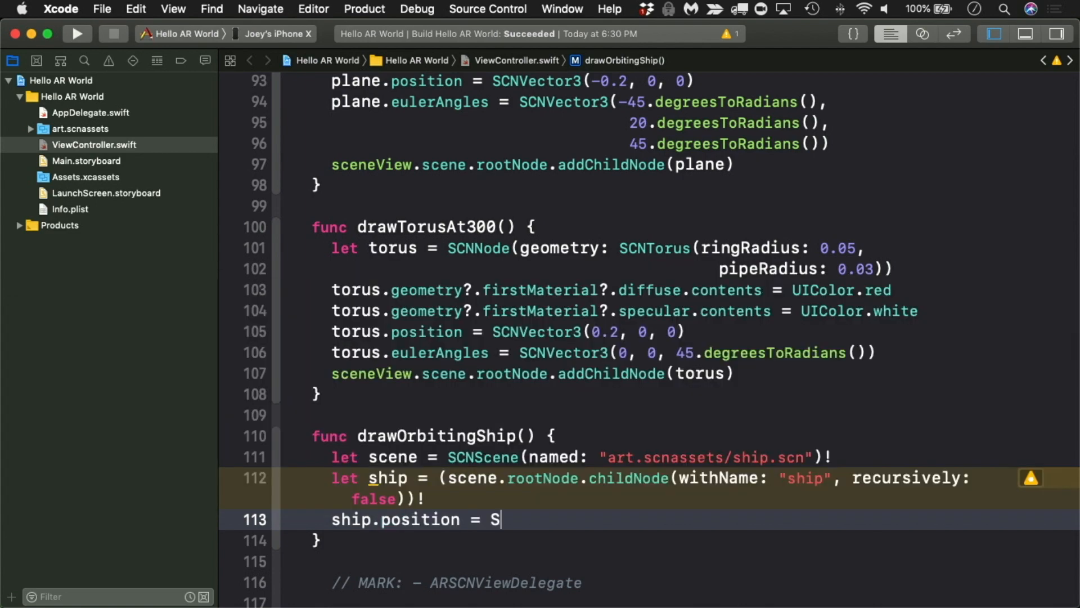
type("CNVector3(1, 0, 0")
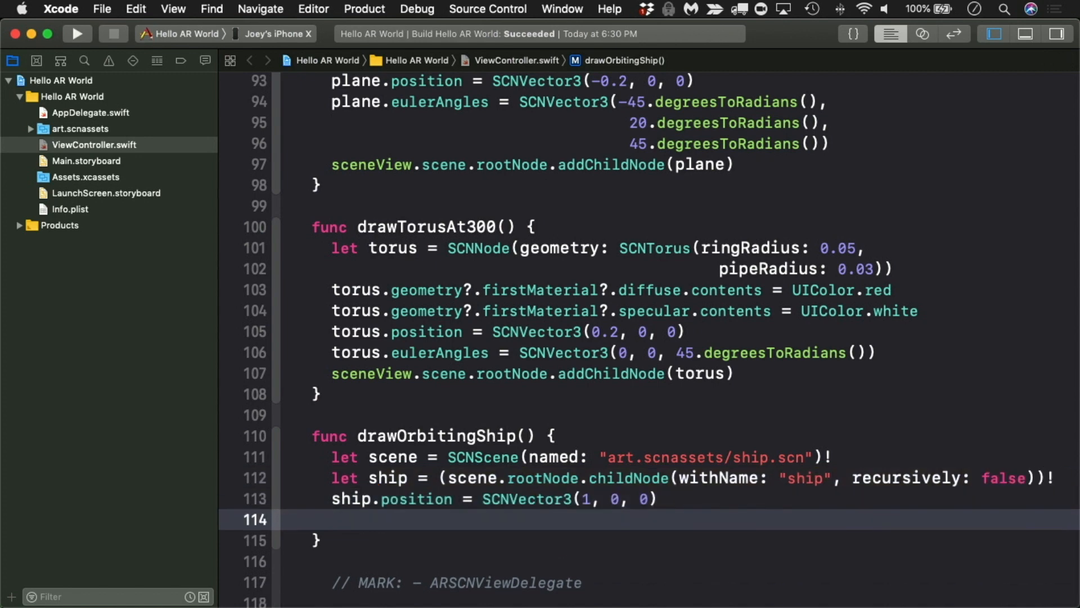
left_click(333, 520)
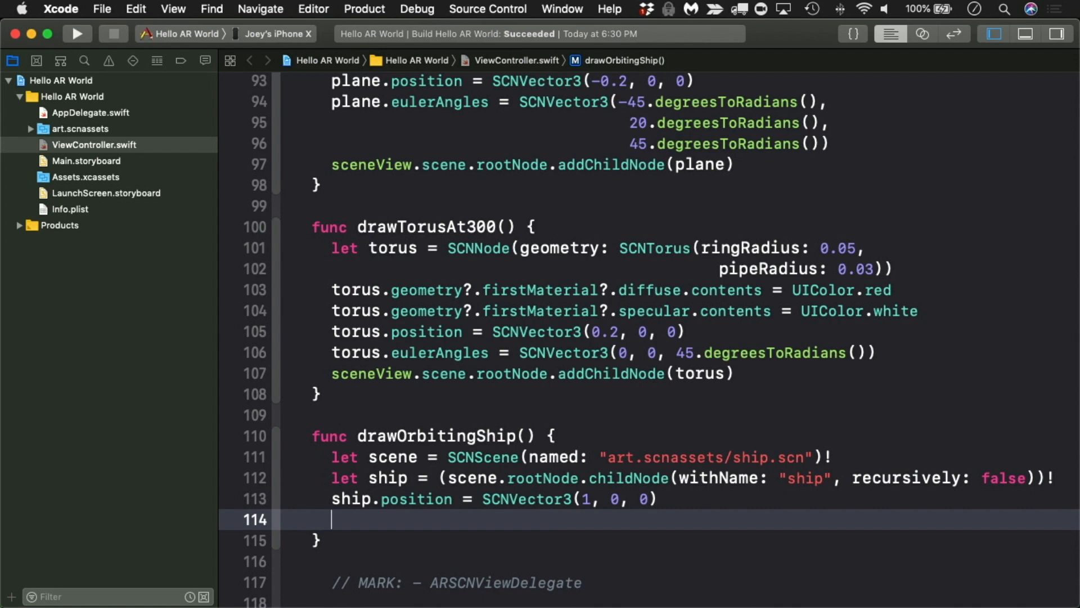
type("ship.scale = SC")
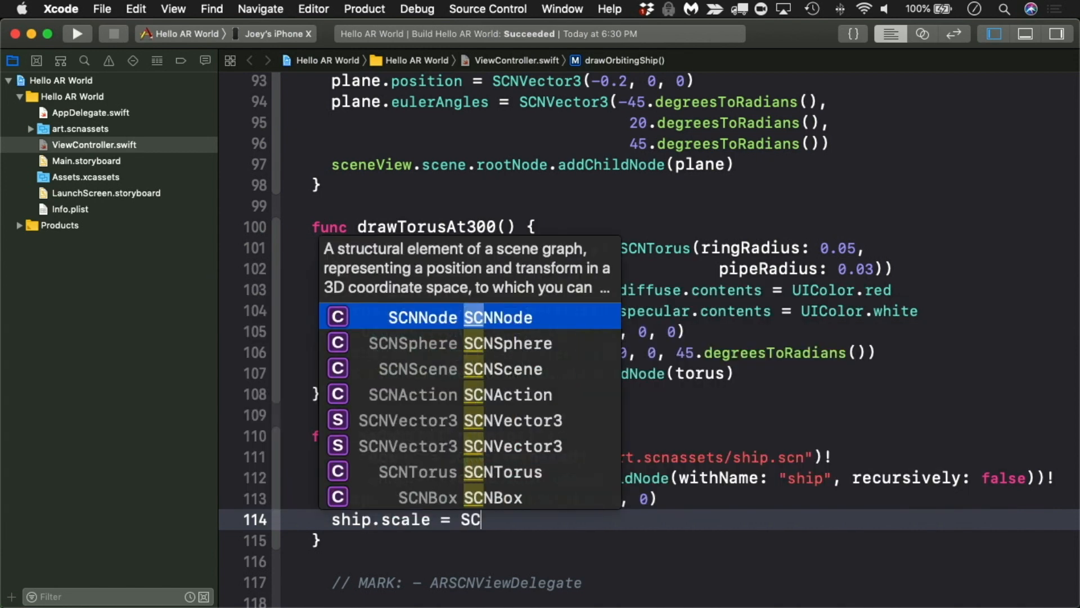
type("NVector3(0.")
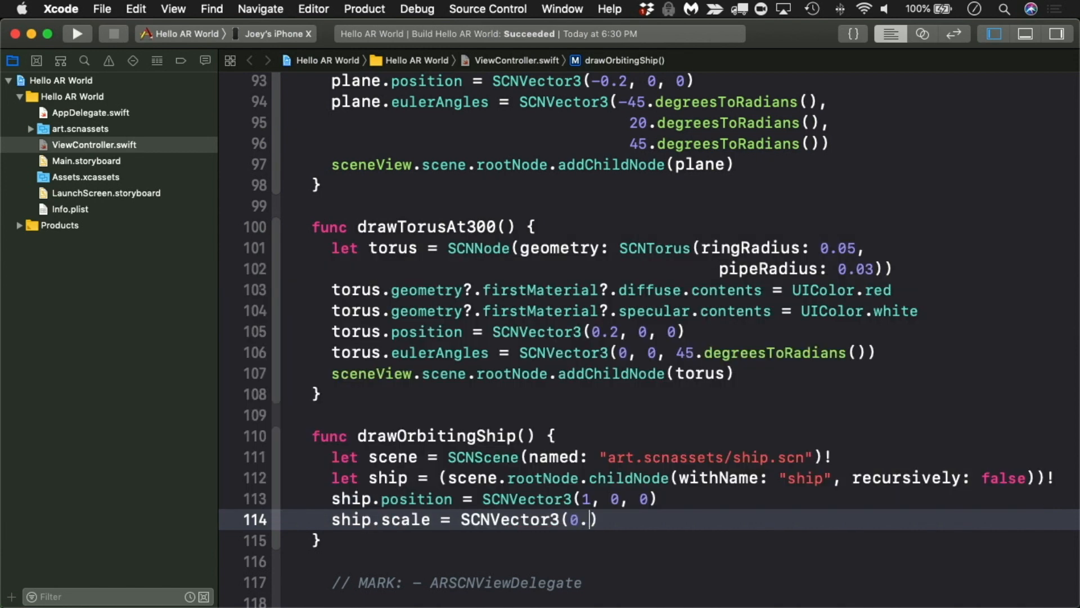
type("3, 0.3, 0.3)")
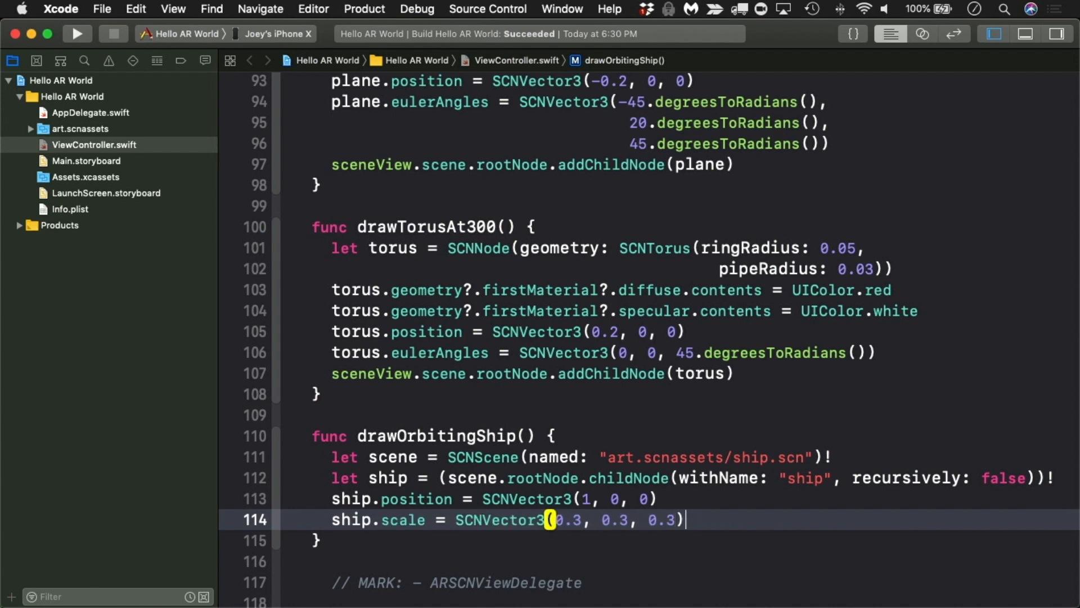
key("Return")
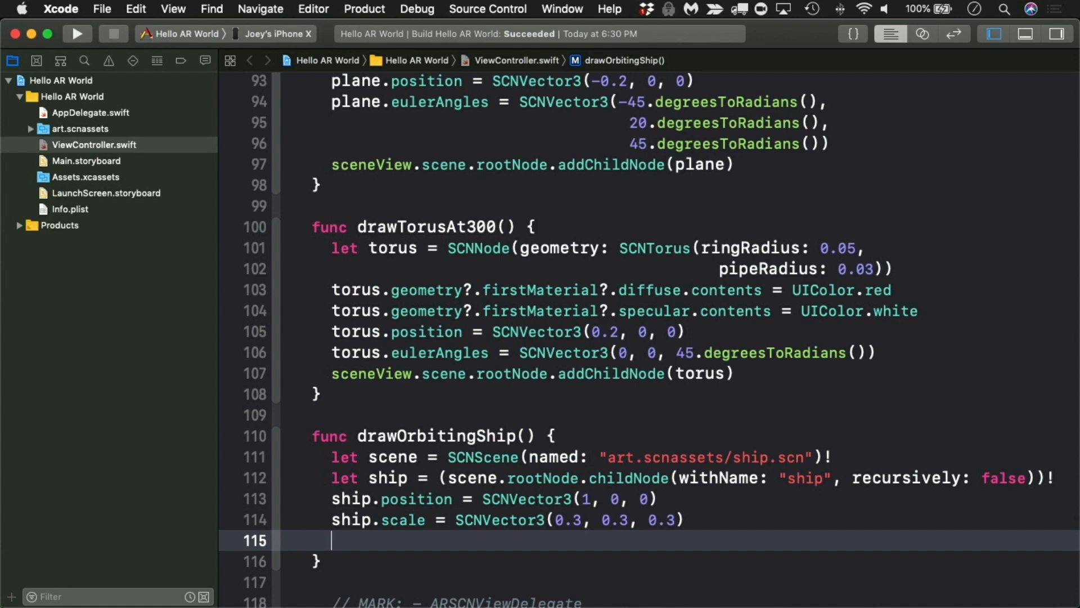
type("sphere.addChildNode(ship")
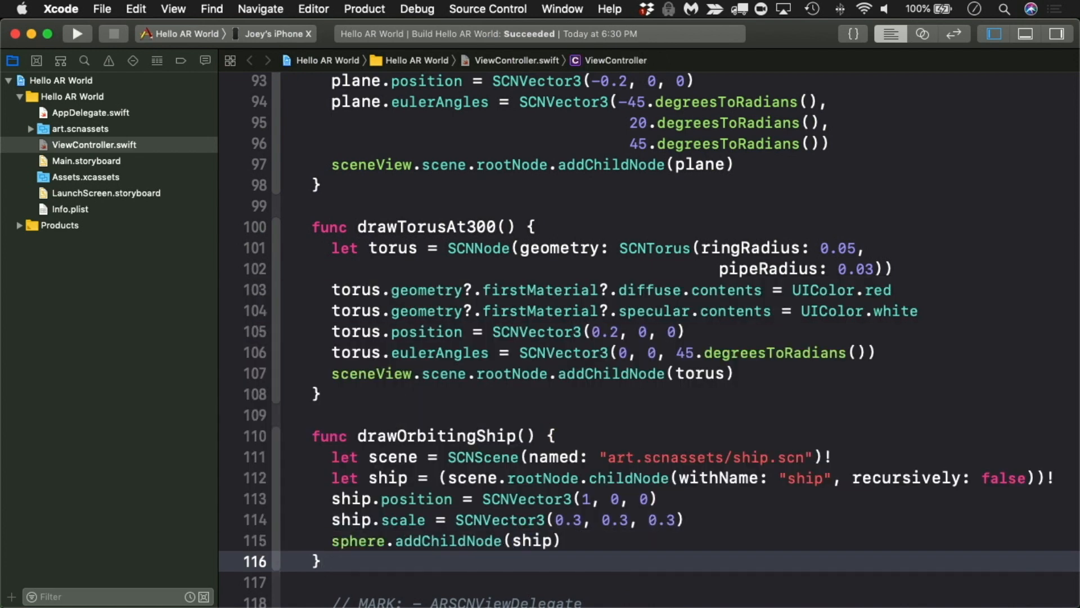
left_click(77, 33)
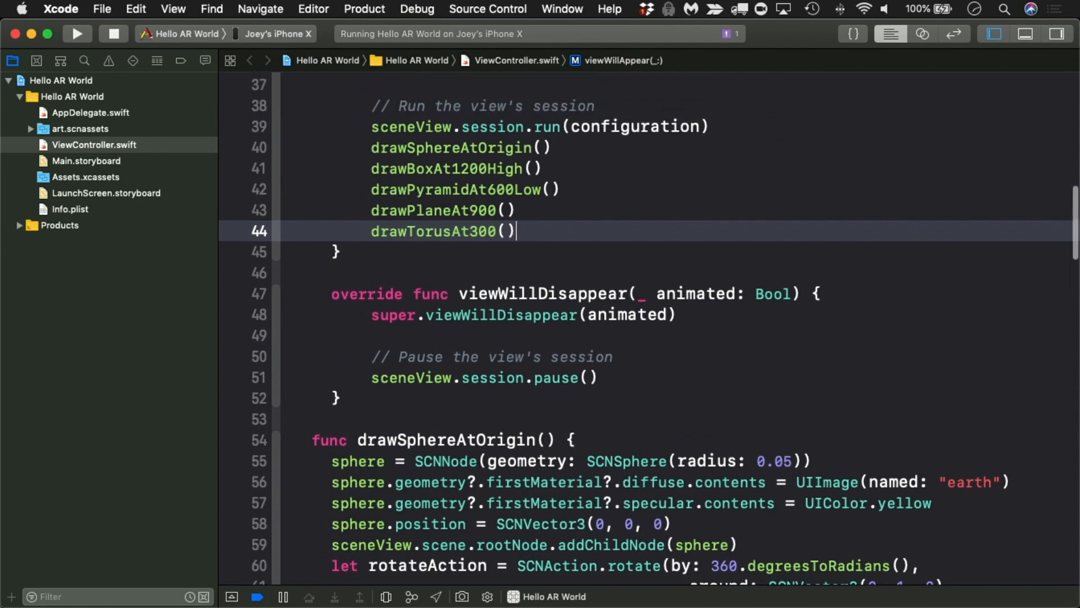
Call drawOrbitingShip() in viewWillAppear and run the app on the iPhone
type("drawOrbitingShip()")
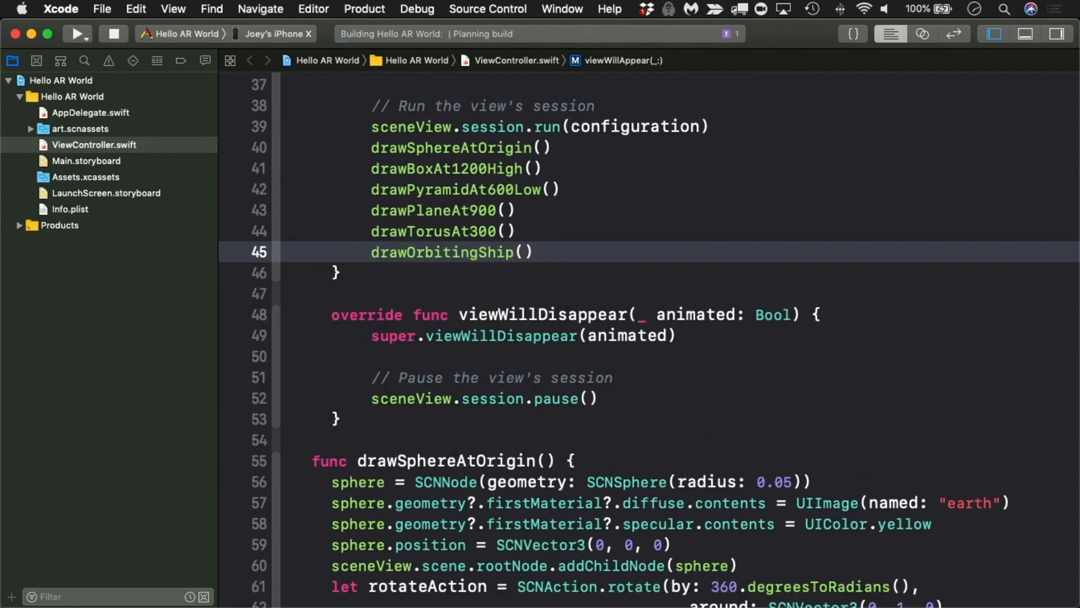
left_click(76, 33)
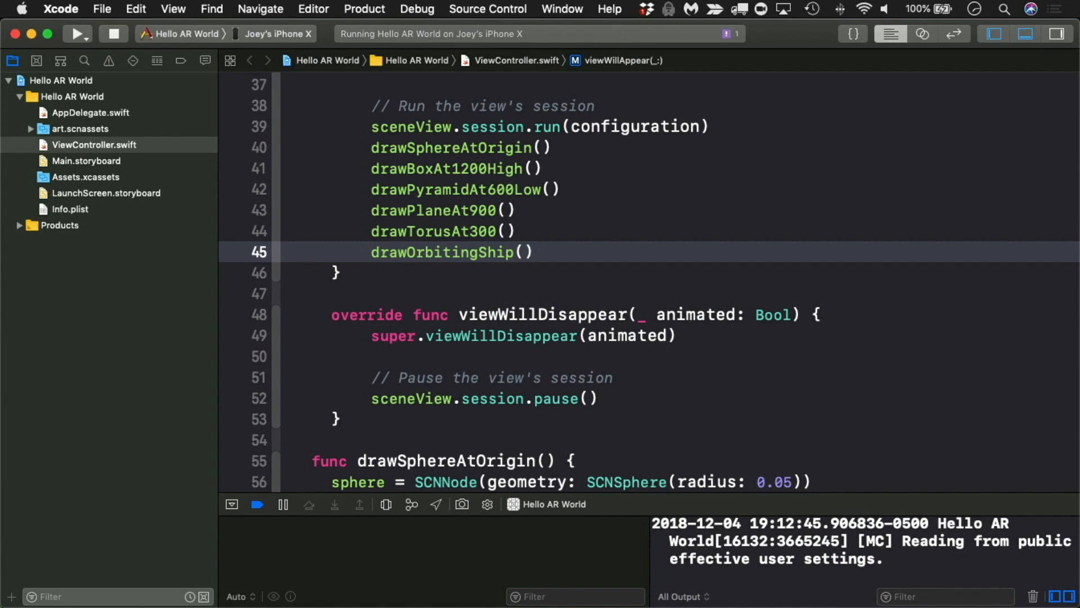
Stop the running app and insert a new line before sphere.addChildNode(ship)
left_click(534, 252)
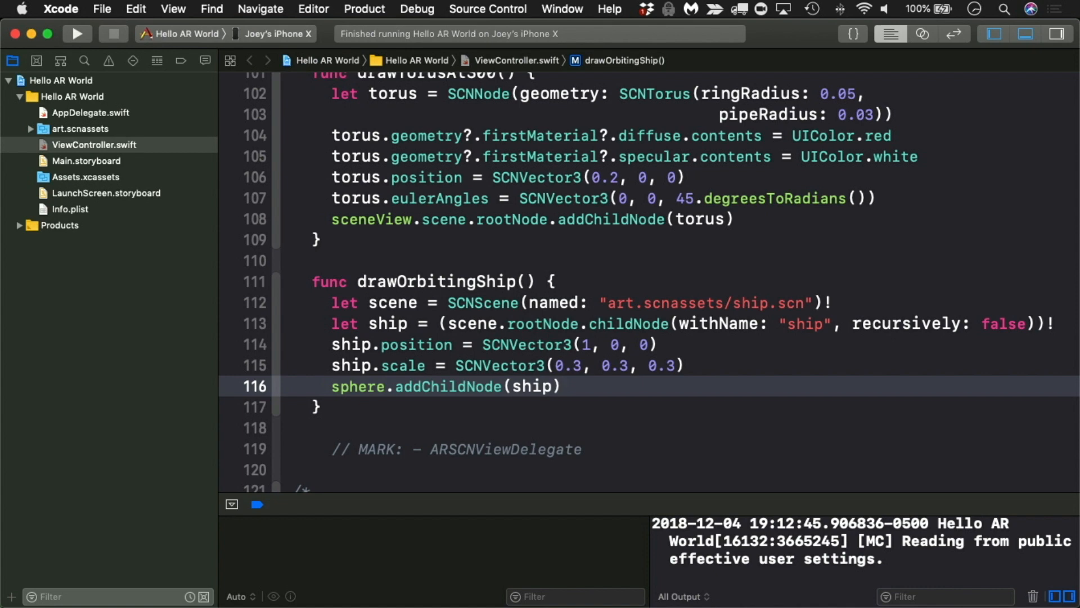
left_click(558, 386)
type("ship.")
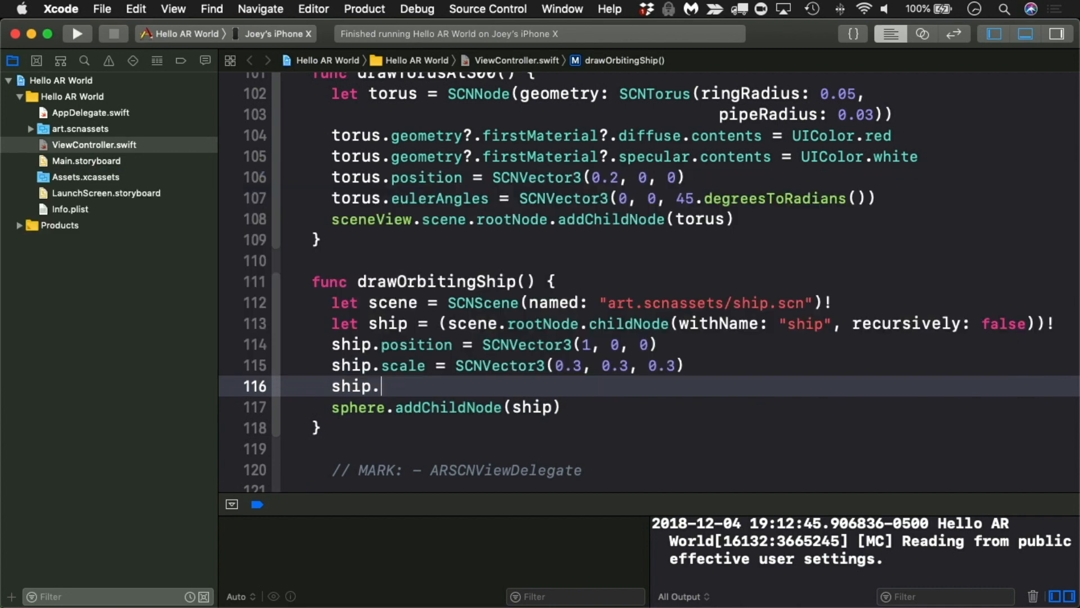
Set ship.eulerAngles to (0, 180°, 0) and rerun the app on the iPhone
type("eulerAngles = SCNVector3(0, 180.degreesToRadians(), 0")
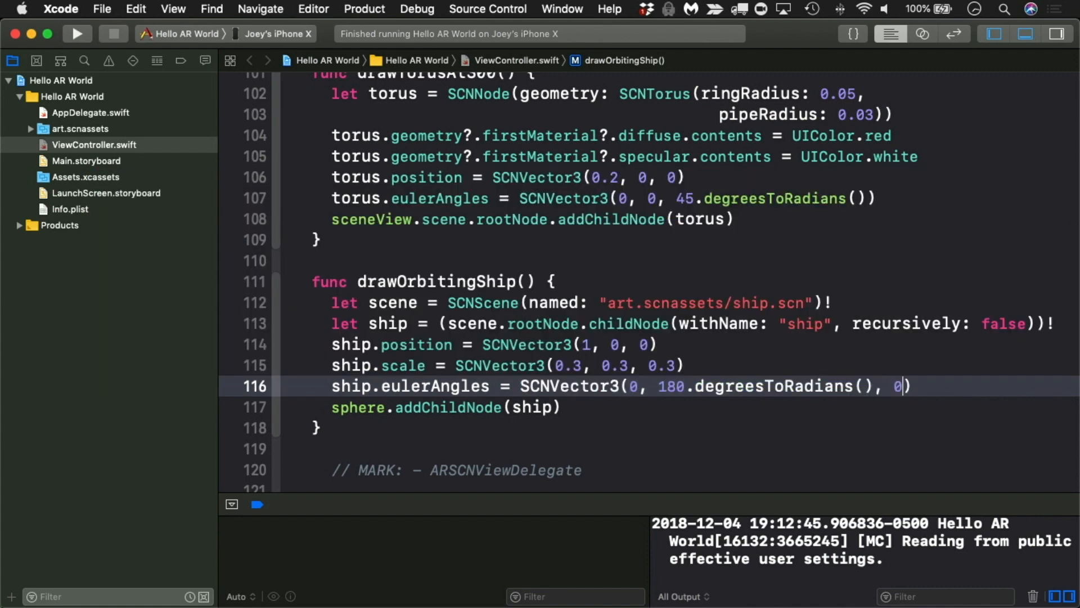
left_click(77, 33)
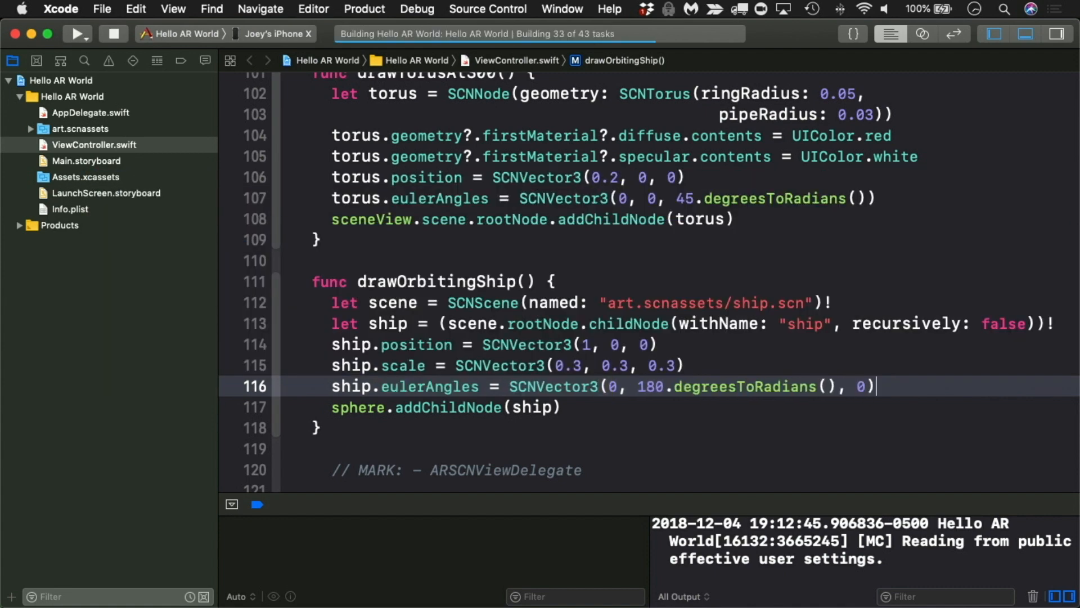
left_click(75, 32)
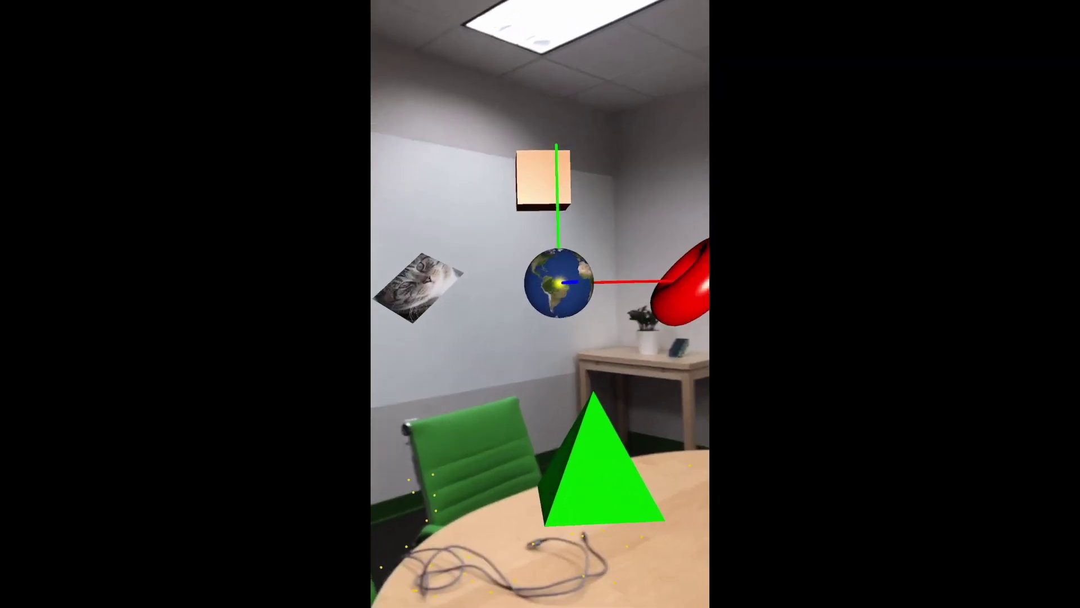